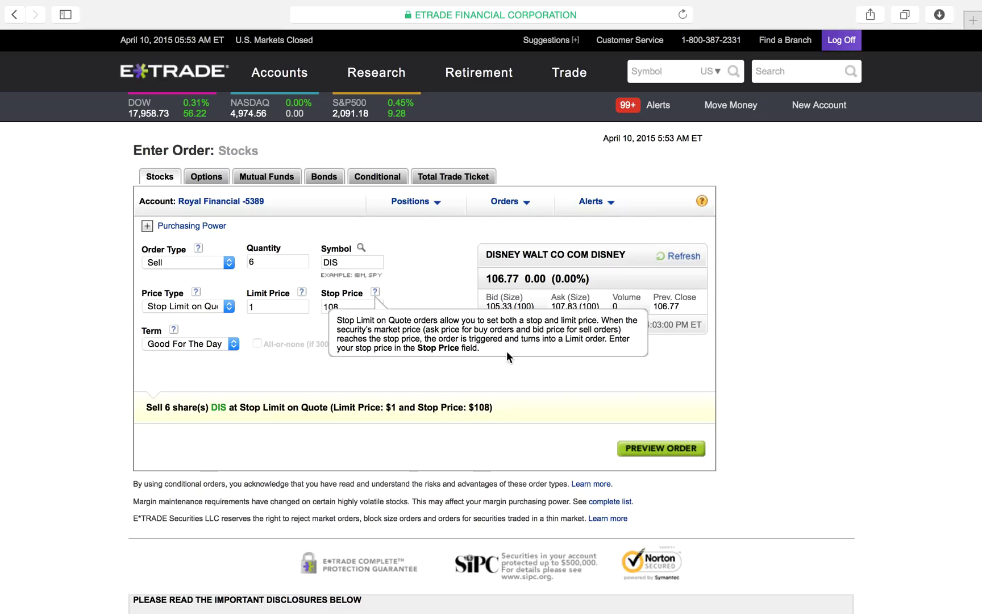
mouse_move(342, 319)
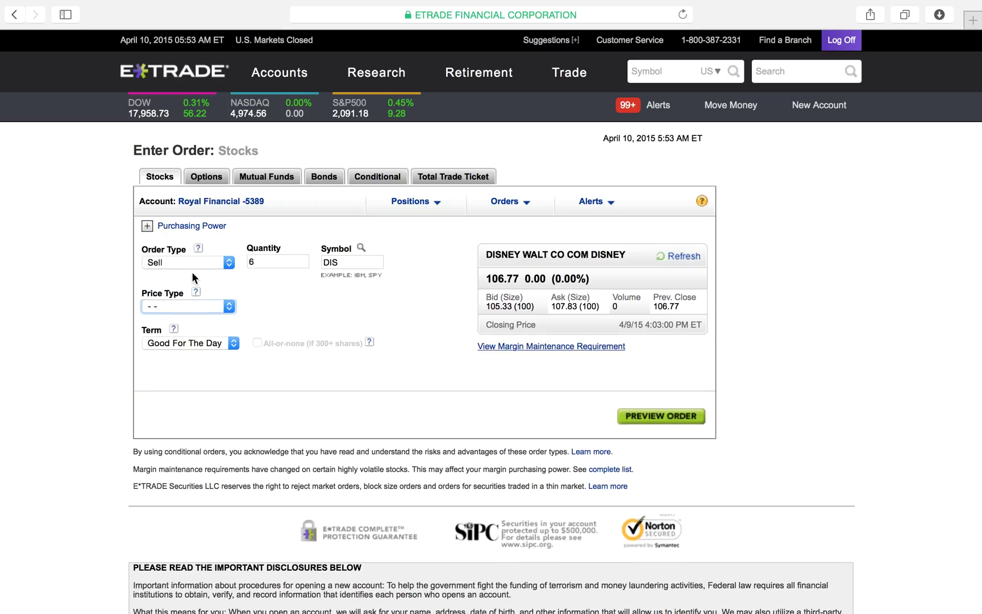
mouse_move(260, 362)
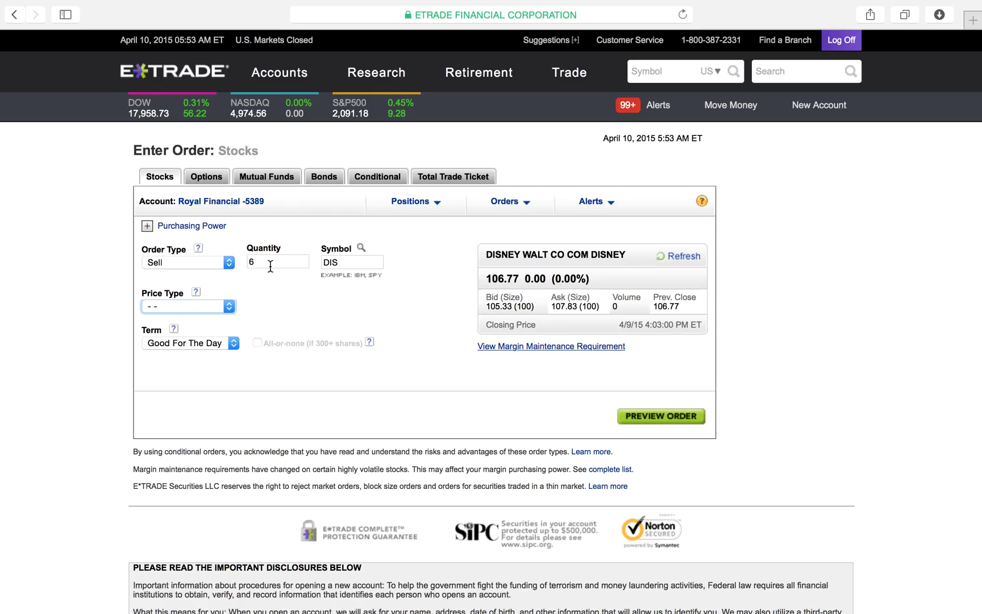
mouse_move(355, 263)
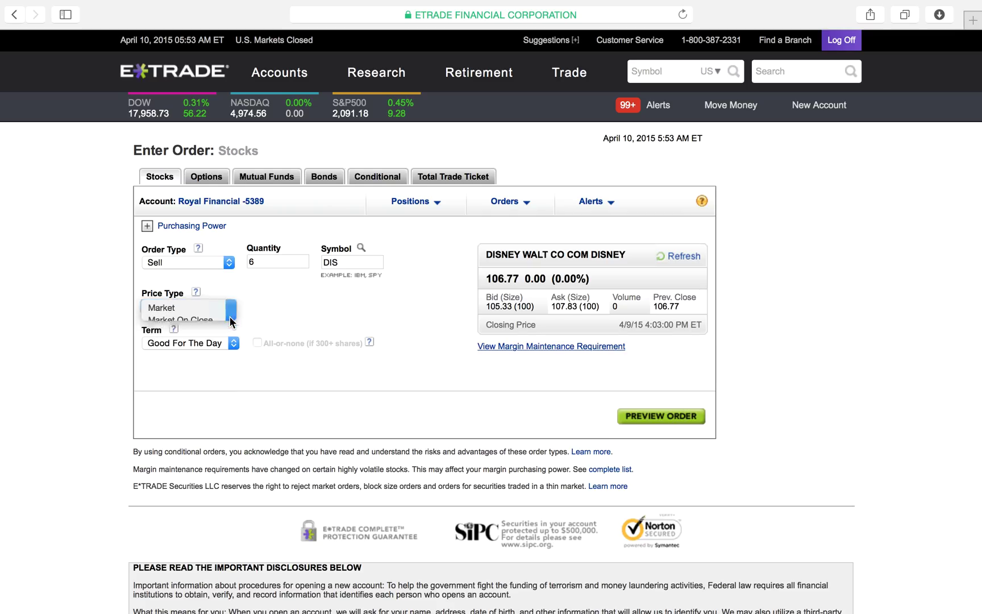
- Set the 6-share DIS sell order's price type to Market
left_click(161, 307)
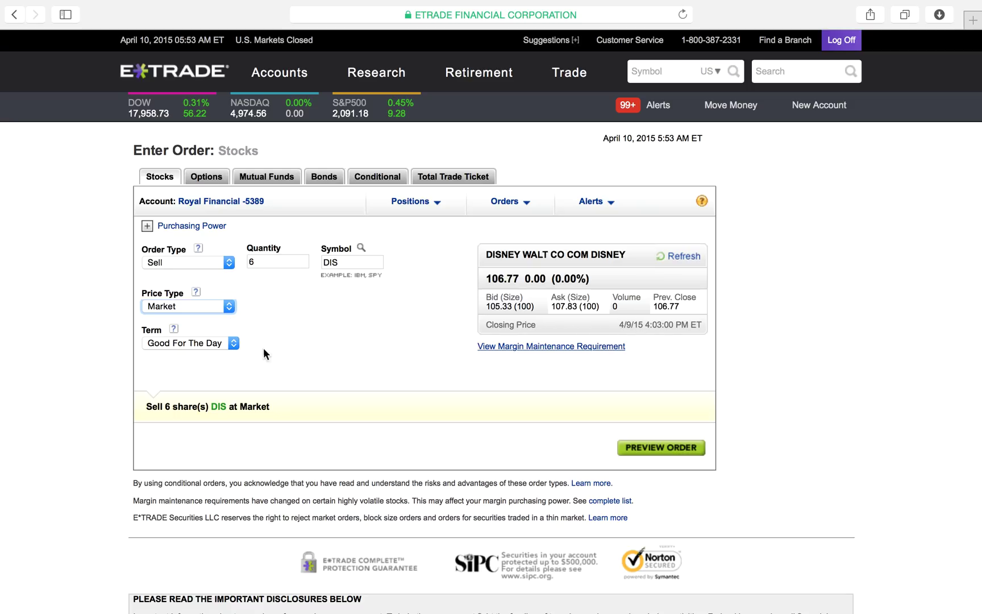
- Choose Market On Close as the DIS order's price type and reopen the price list
left_click(188, 306)
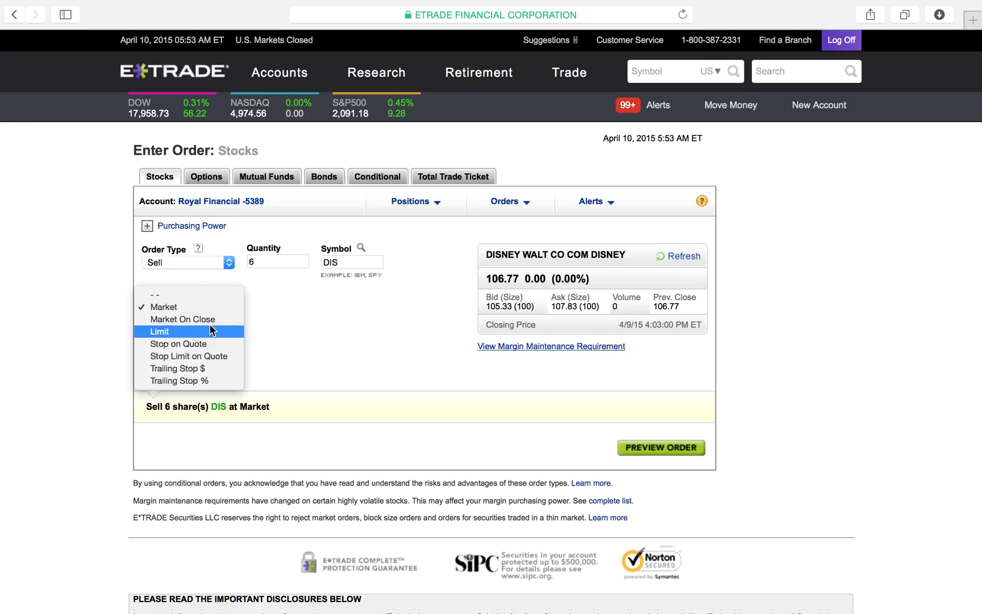
left_click(183, 319)
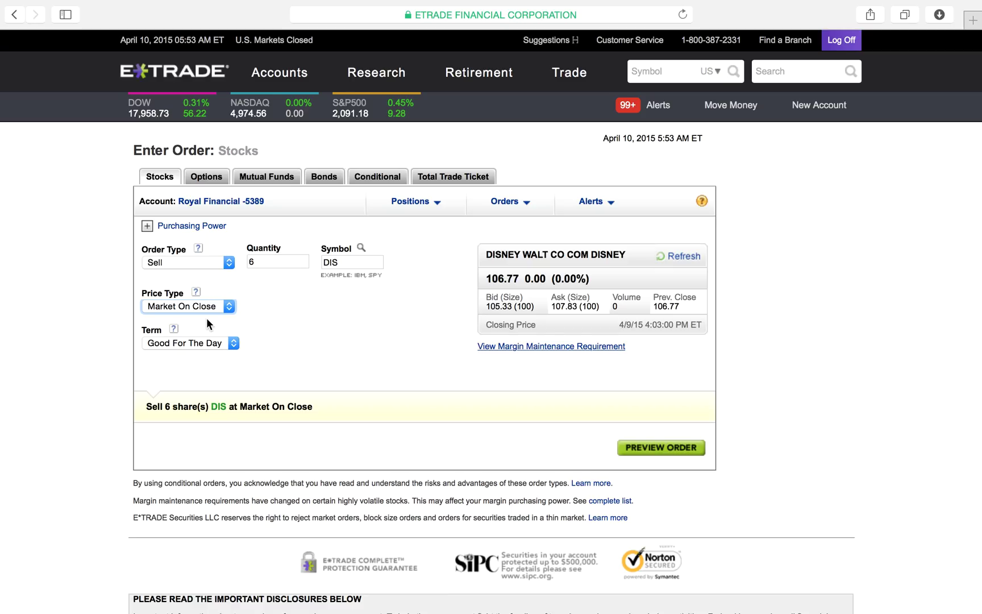
left_click(187, 306)
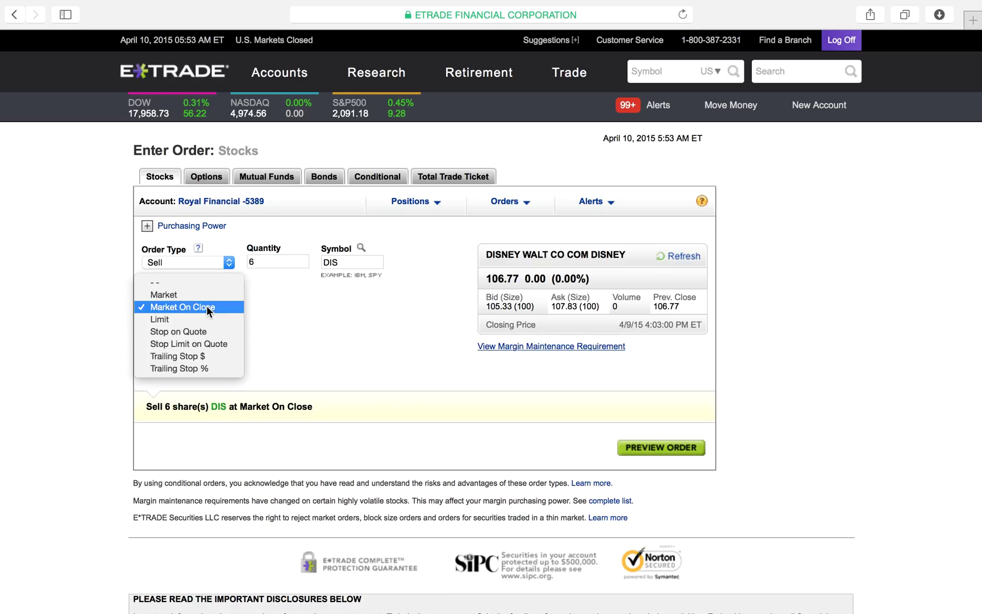
- Switch the DIS order to Limit with a $10.00 limit price
left_click(159, 320)
type("1")
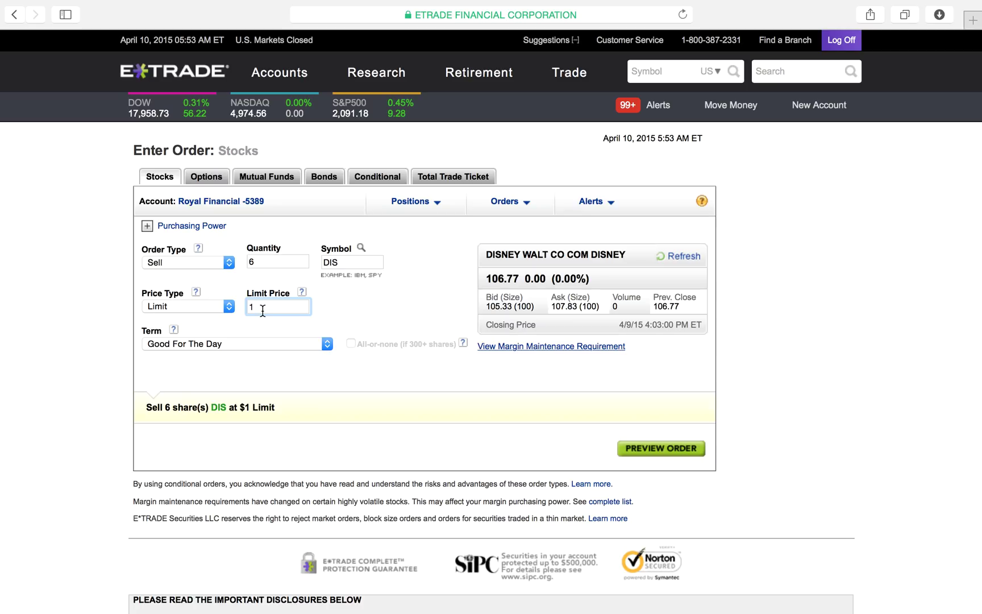
mouse_move(231, 346)
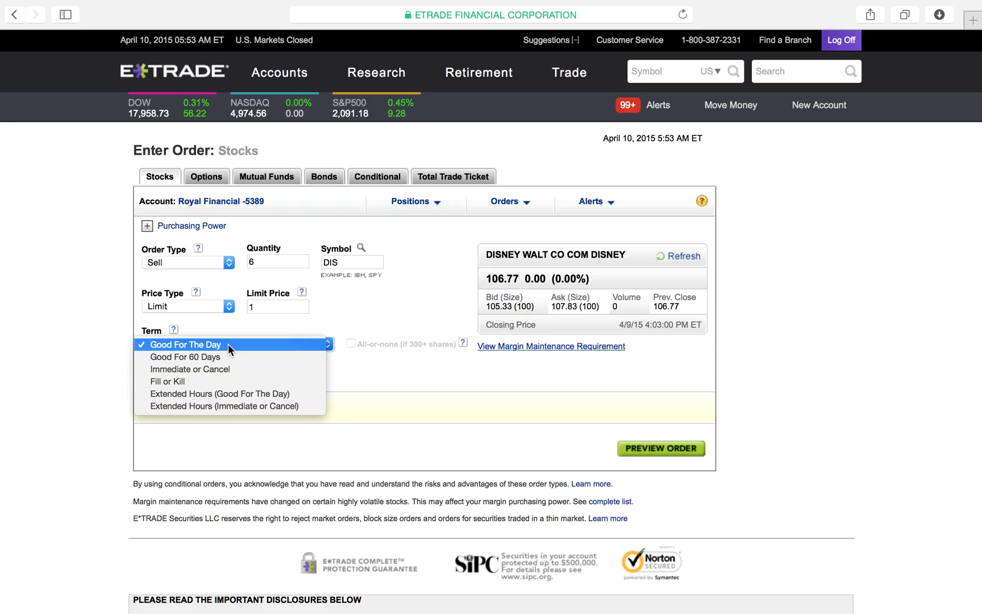
mouse_move(256, 327)
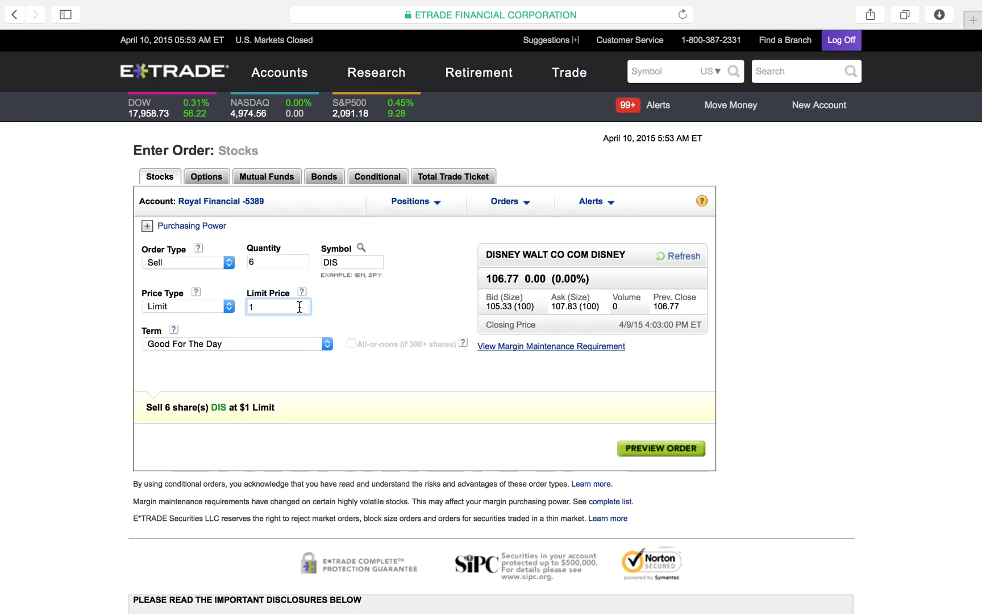
type("0.00")
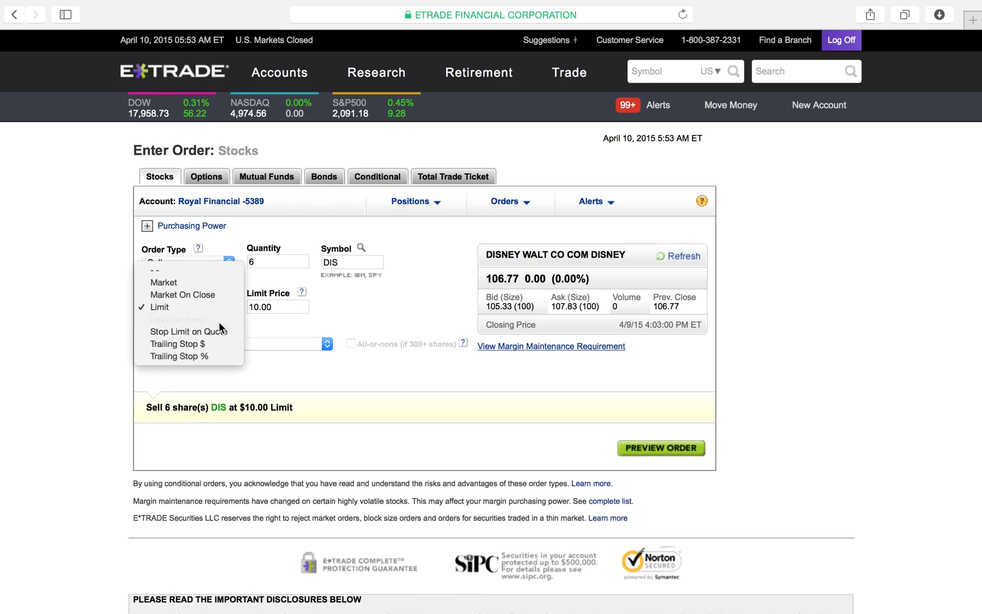
- Switch the DIS order to Stop on Quote with a $104.00 stop price
left_click(188, 331)
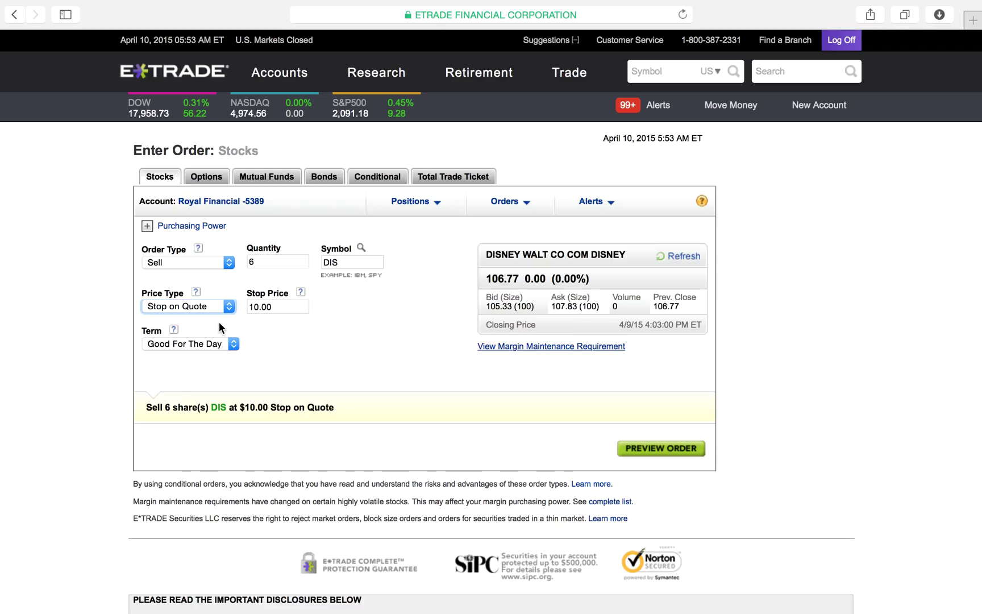
mouse_move(289, 307)
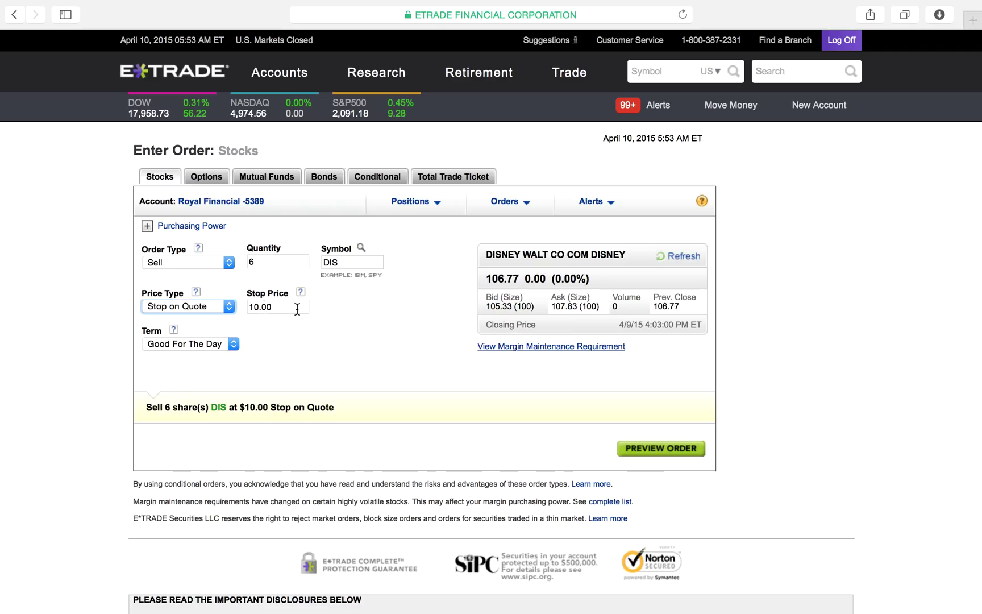
left_click(278, 306)
type("104.")
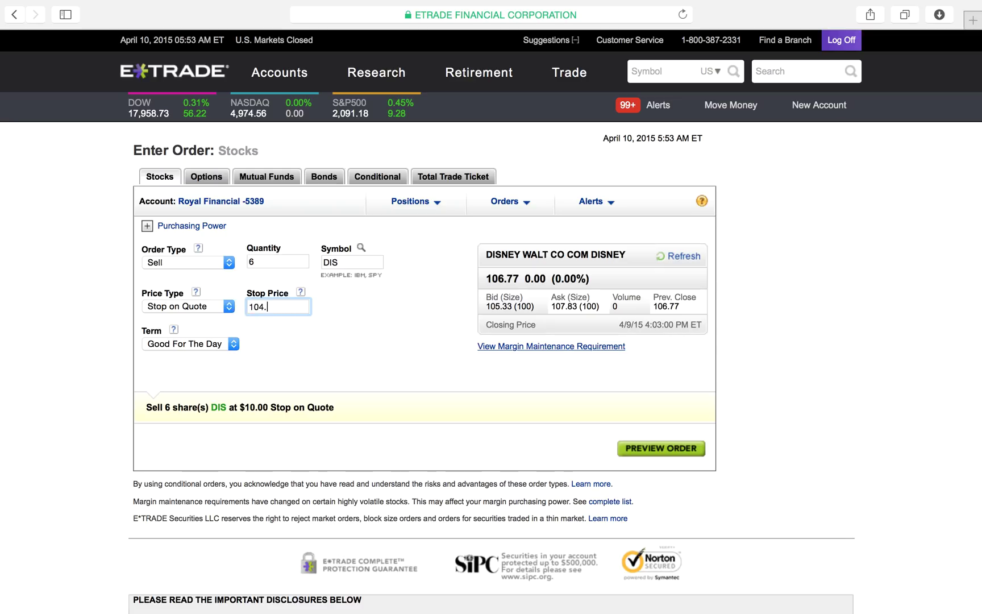
type("00")
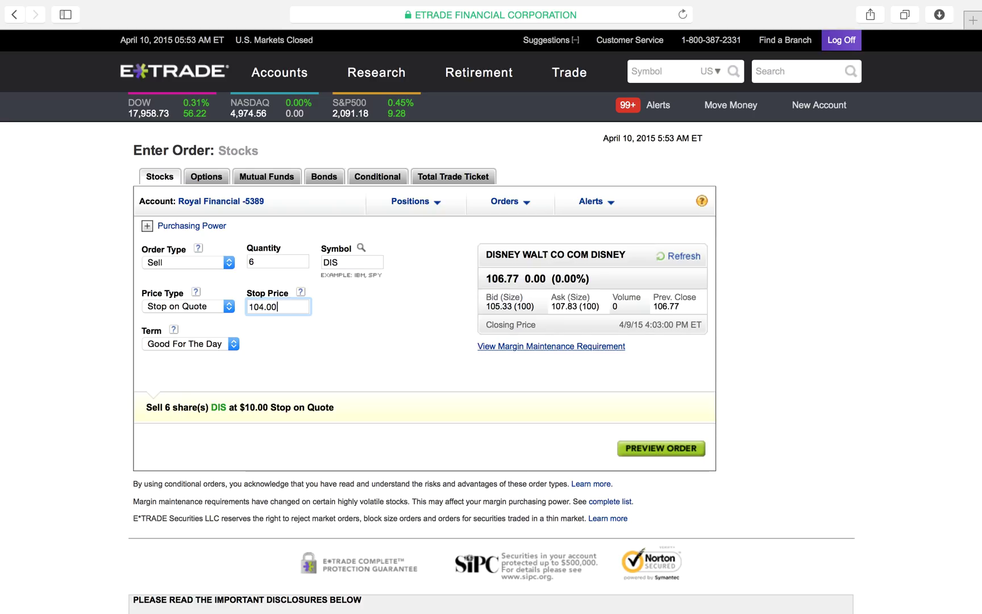
left_click(188, 306)
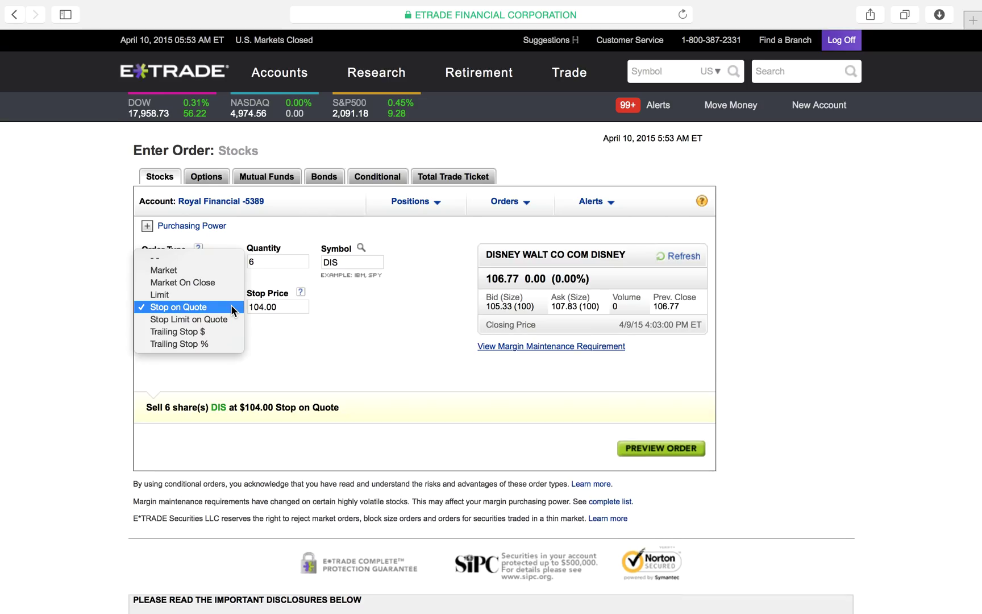
- Select Stop Limit on Quote and start editing the $108 stop price
left_click(189, 319)
type("108")
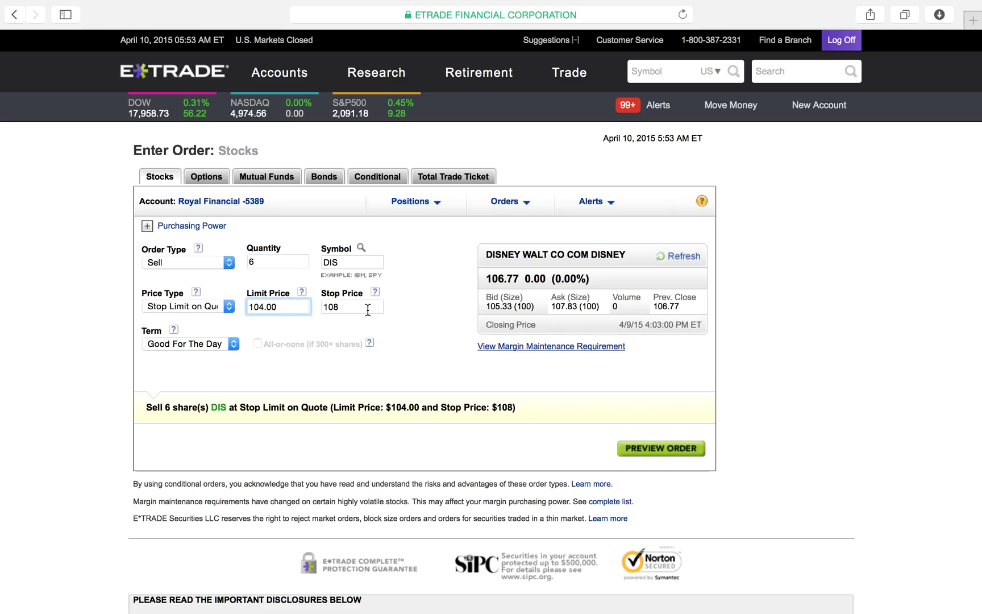
left_click(353, 307)
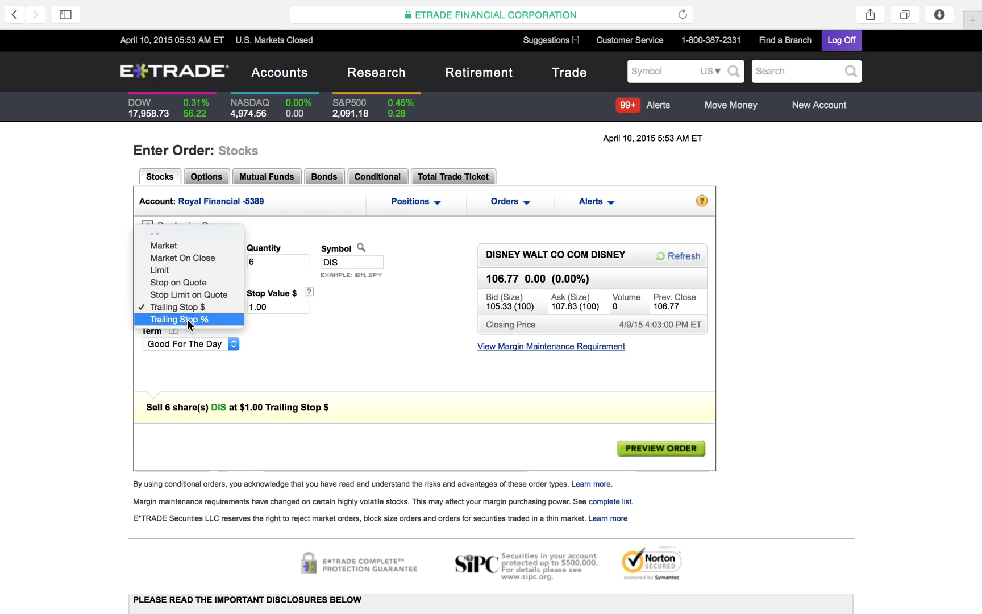
- Select Trailing Stop % as the DIS order's price type
left_click(179, 319)
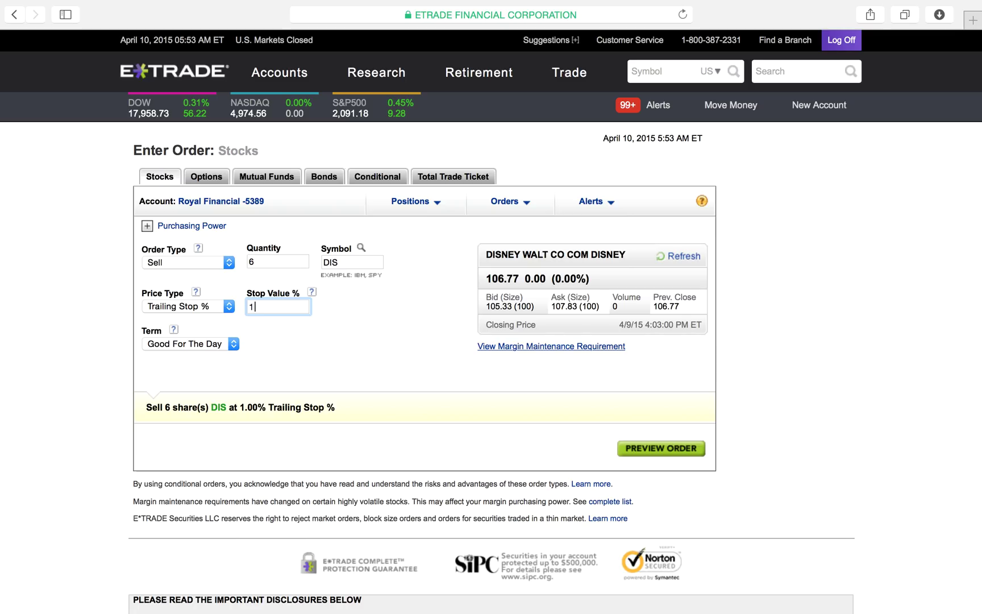
mouse_move(172, 343)
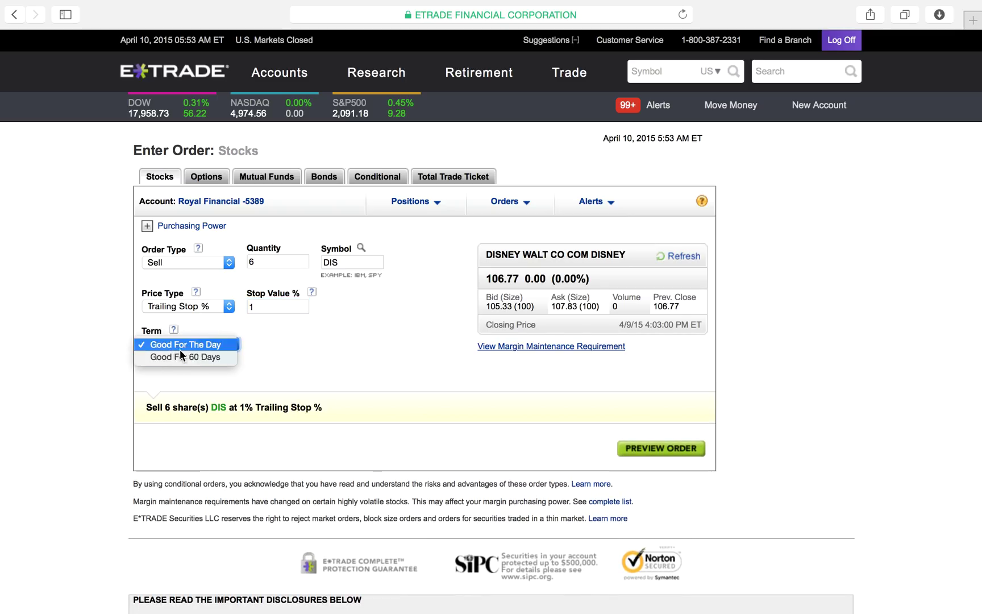
- Keep the 1% Trailing Stop % order's term as Good For The Day
left_click(185, 344)
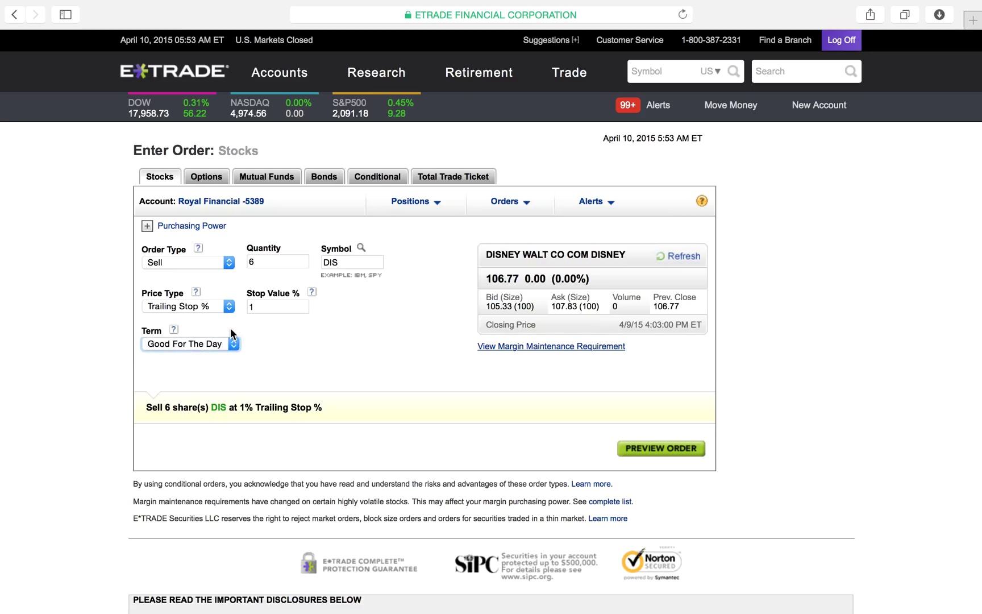